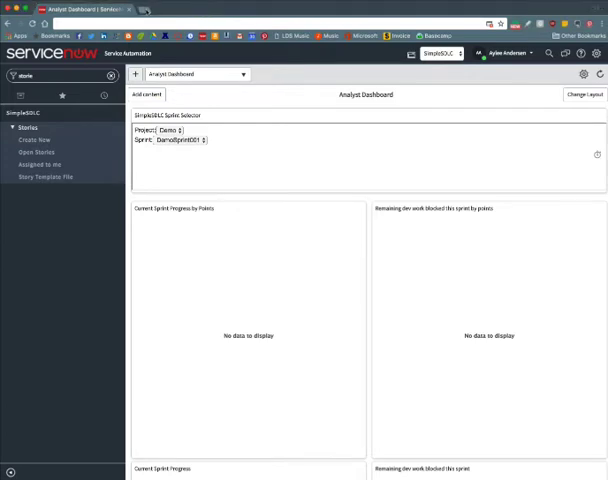
# Step: Switch from the ServiceNow Analyst Dashboard to the Slack tab showing #random
pyautogui.click(180, 9)
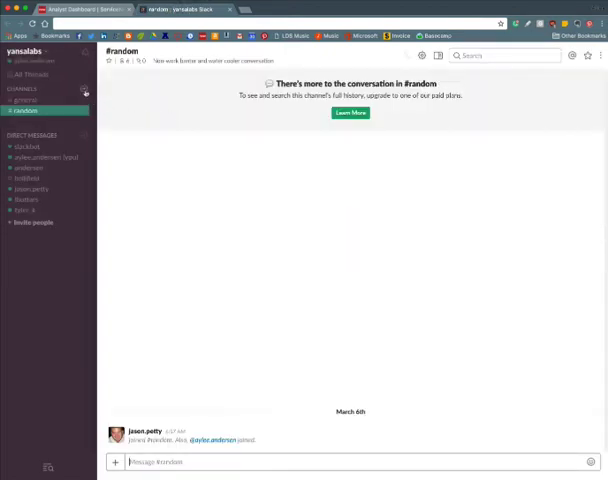
# Step: Create a private Slack channel named slackintegration
pyautogui.click(84, 89)
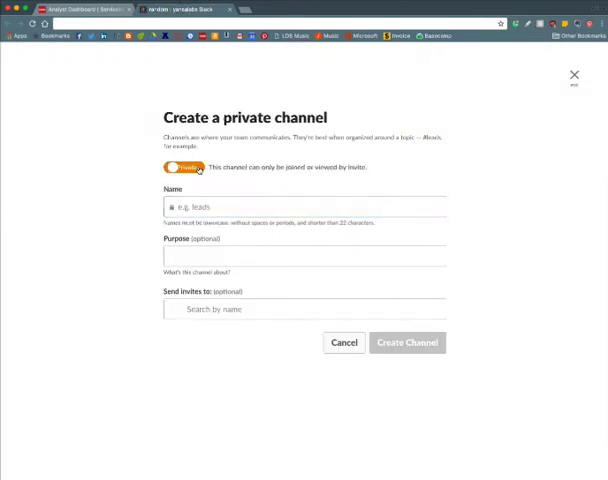
pyautogui.click(302, 207)
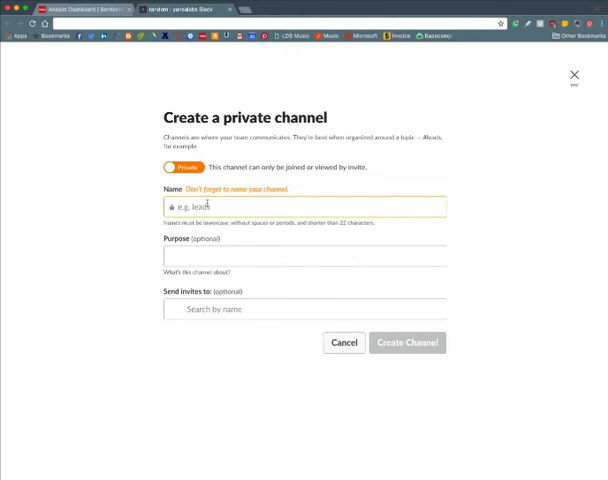
pyautogui.write('stackintegration')
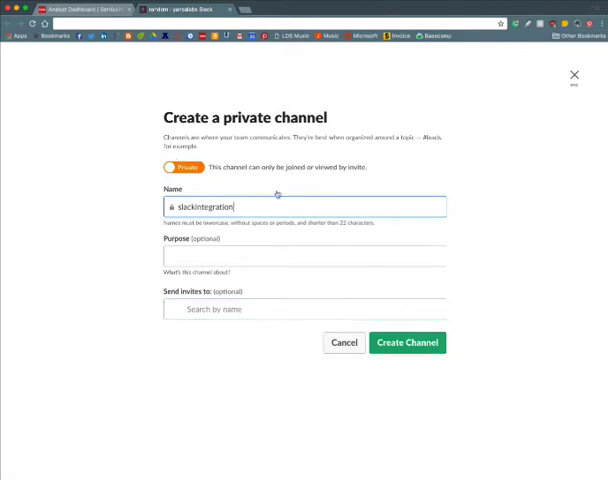
pyautogui.click(408, 342)
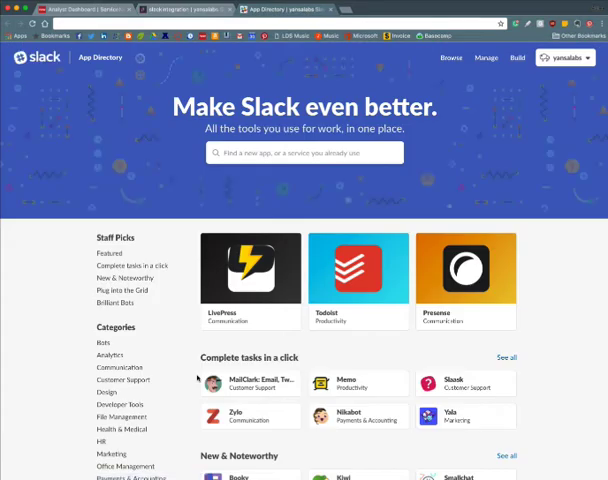
# Step: Search the App Directory for Incoming WebHooks and open its app page
pyautogui.write('in')
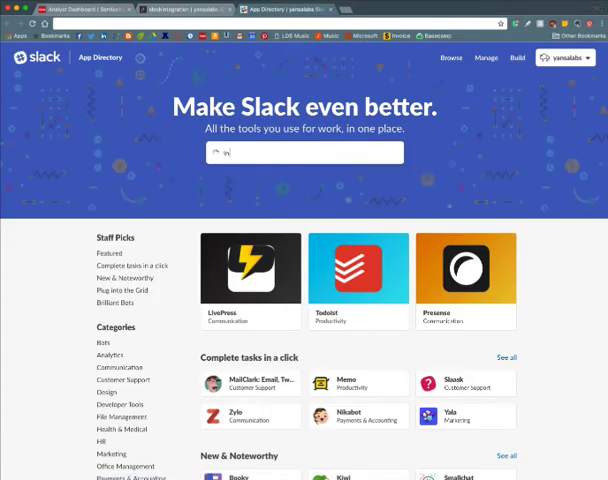
pyautogui.write('incoming')
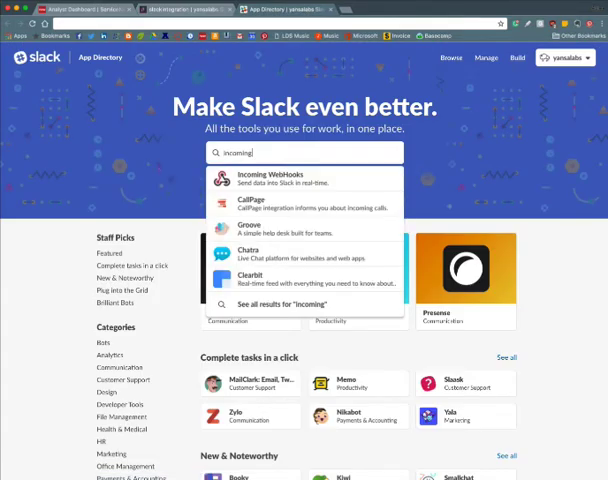
pyautogui.click(284, 181)
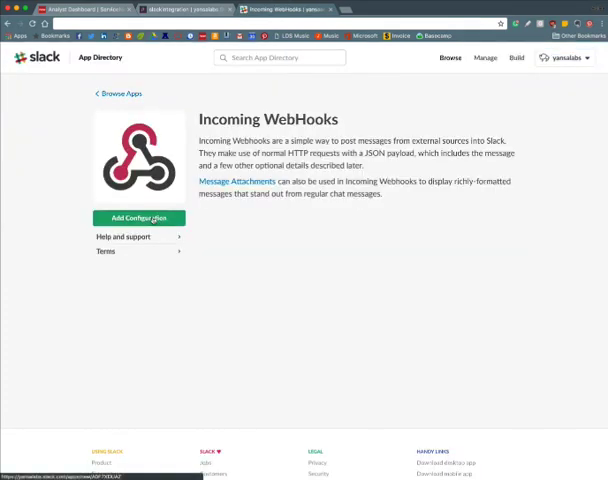
# Step: Add an Incoming WebHooks configuration posting to slackintegration, review the webhook URL, and return to ServiceNow
pyautogui.click(139, 218)
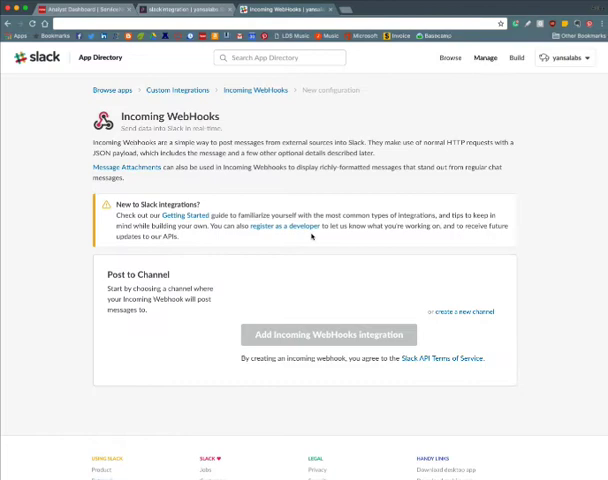
pyautogui.click(365, 292)
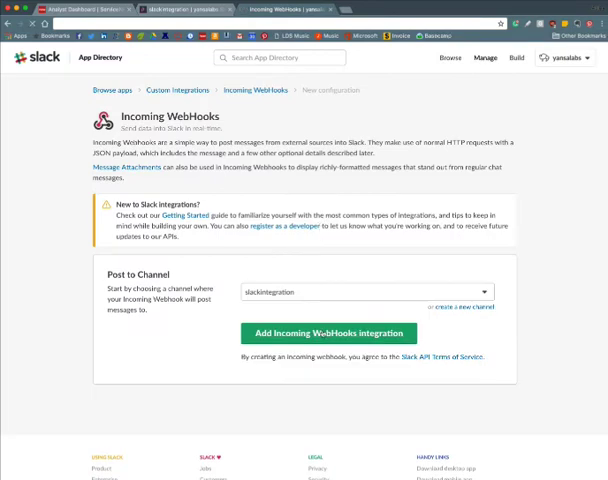
pyautogui.click(329, 333)
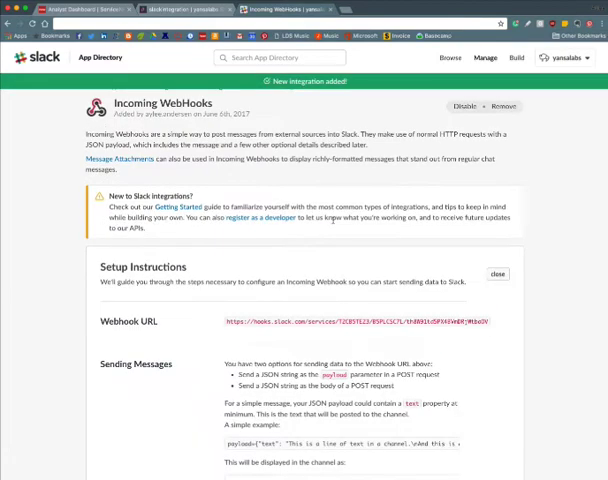
pyautogui.scroll(-3)
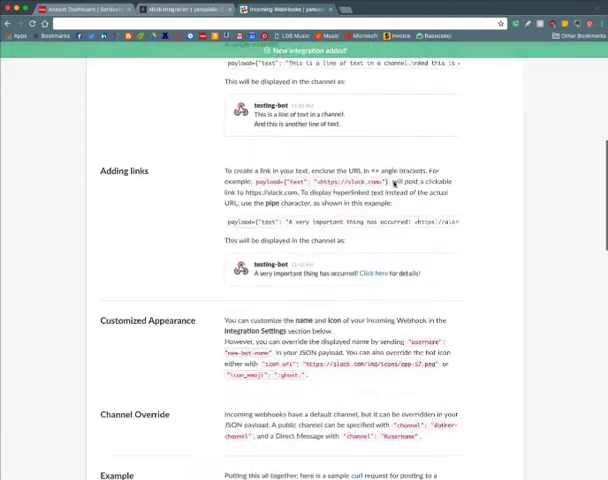
pyautogui.scroll(-3)
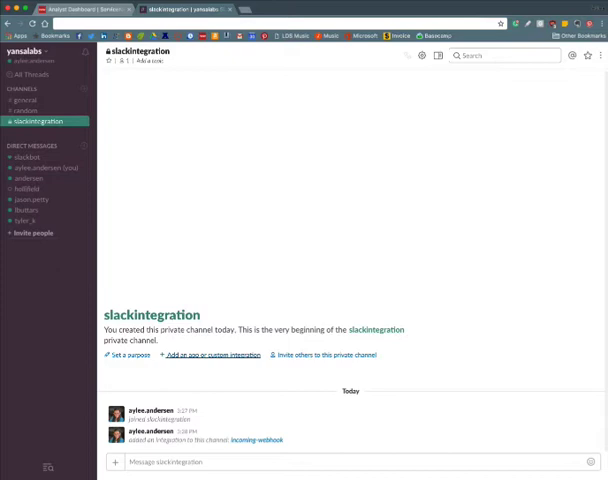
pyautogui.moveTo(160, 227)
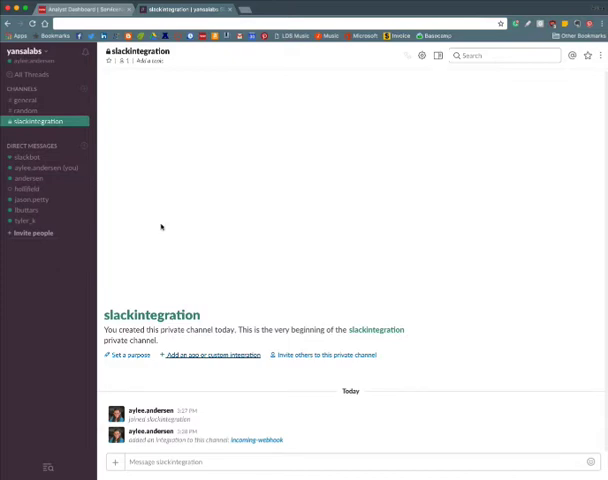
pyautogui.click(75, 9)
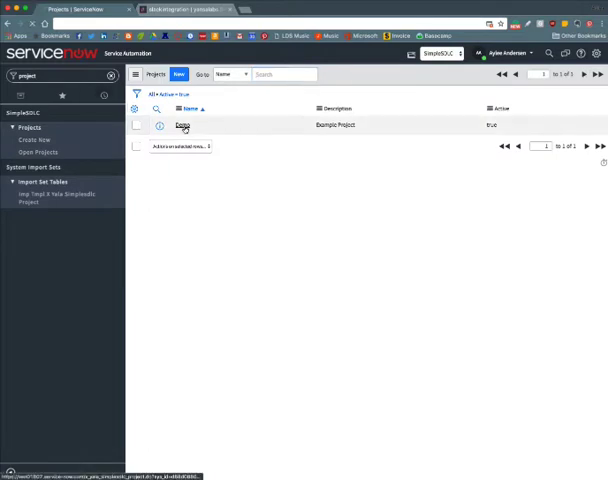
# Step: Replace the Demo project's Slack integration endpoint with the new webhook URL and save
pyautogui.click(184, 124)
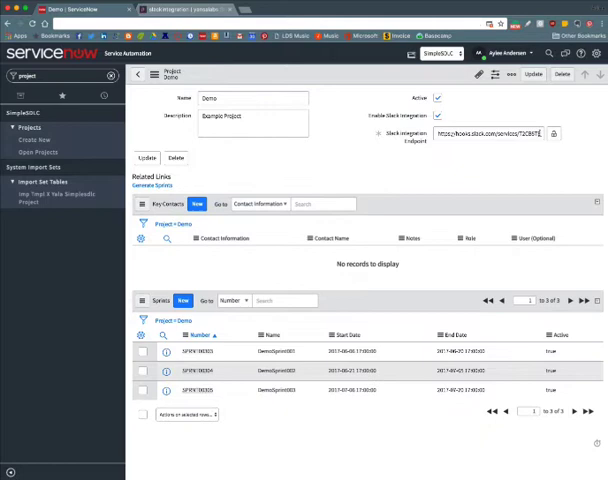
pyautogui.tripleClick(497, 133)
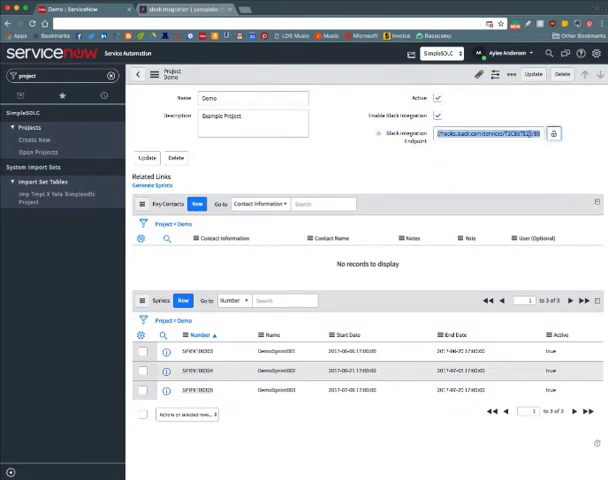
pyautogui.click(552, 134)
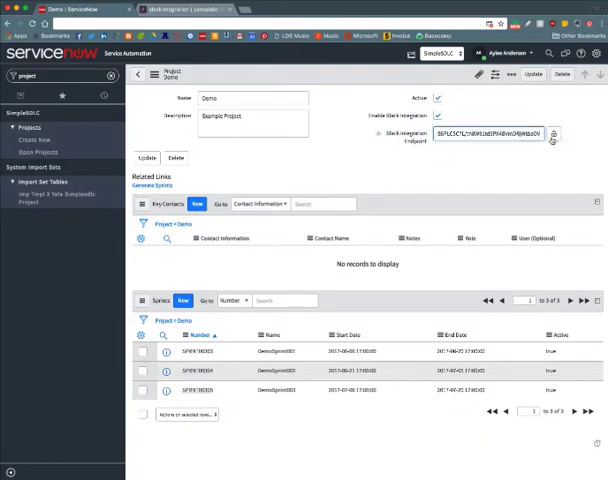
pyautogui.click(553, 133)
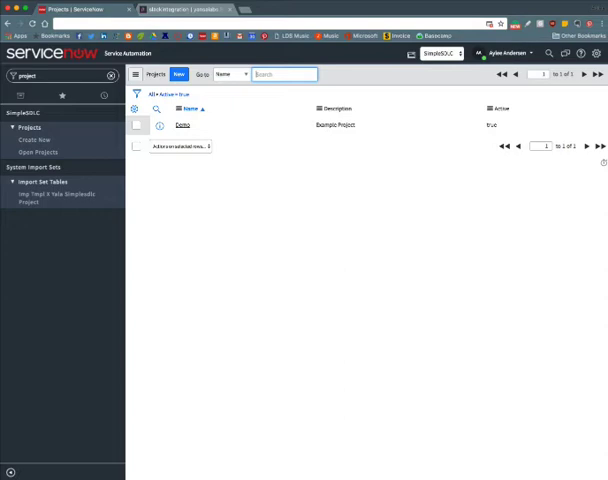
pyautogui.moveTo(257, 436)
pyautogui.write('studio')
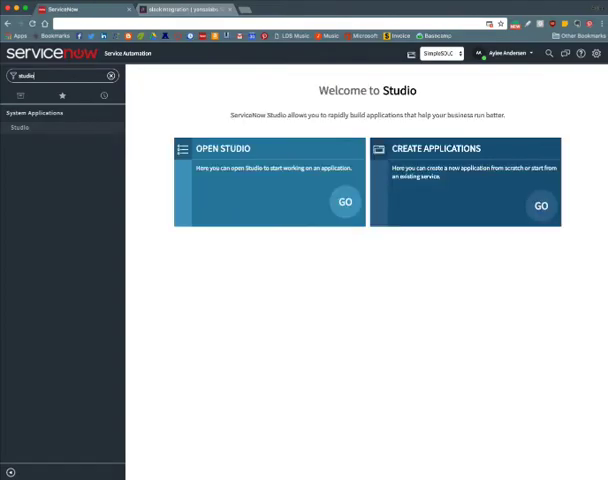
# Step: Open SimpleSDLC in Studio and review the sdlcSlackIntegration script include code
pyautogui.click(345, 202)
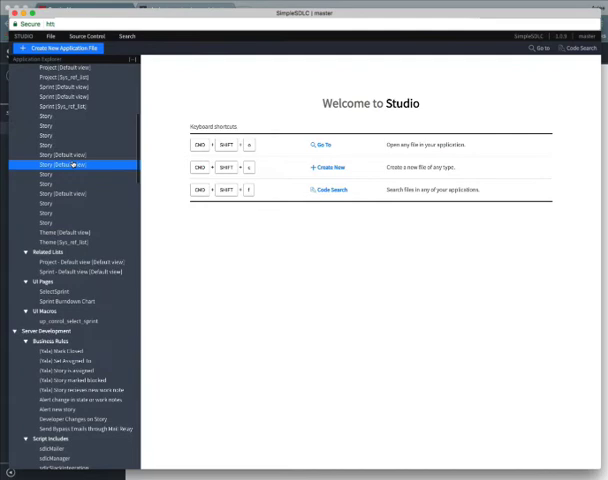
pyautogui.scroll(-3)
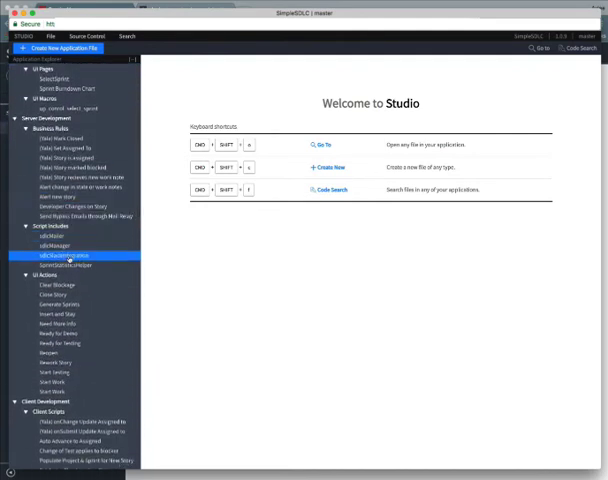
pyautogui.doubleClick(61, 255)
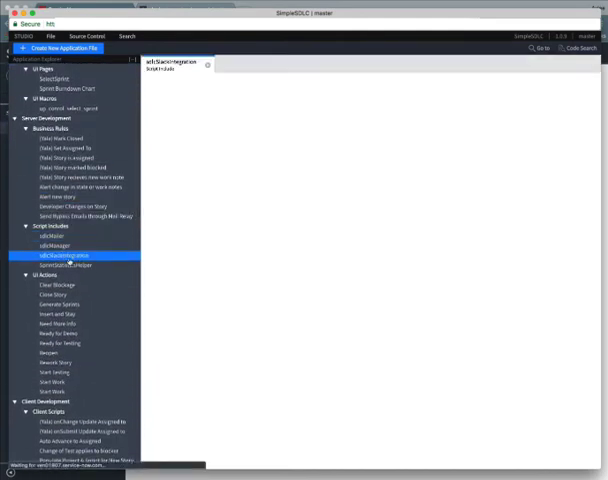
pyautogui.click(70, 256)
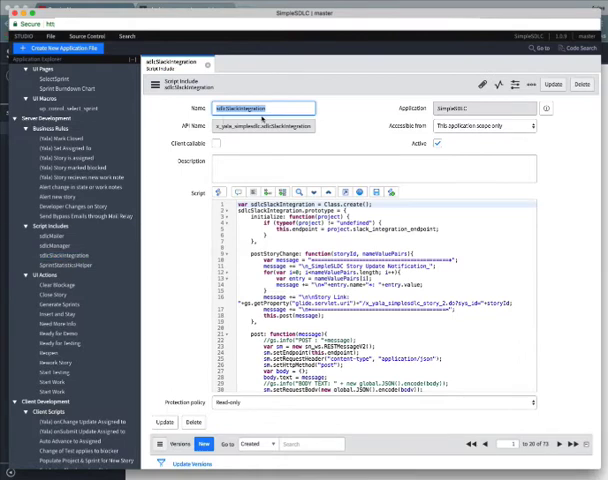
pyautogui.moveTo(371, 133)
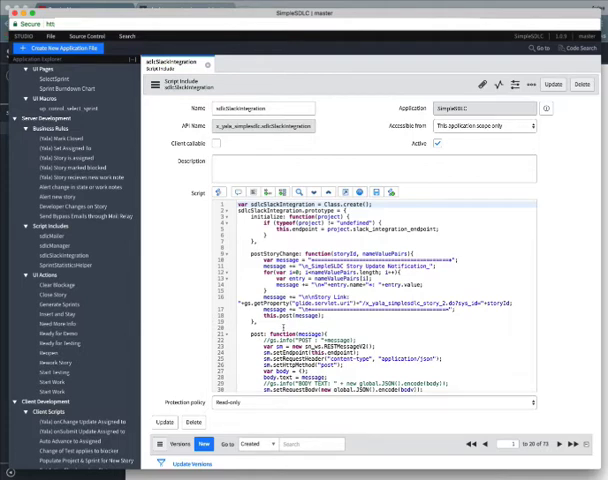
pyautogui.click(52, 328)
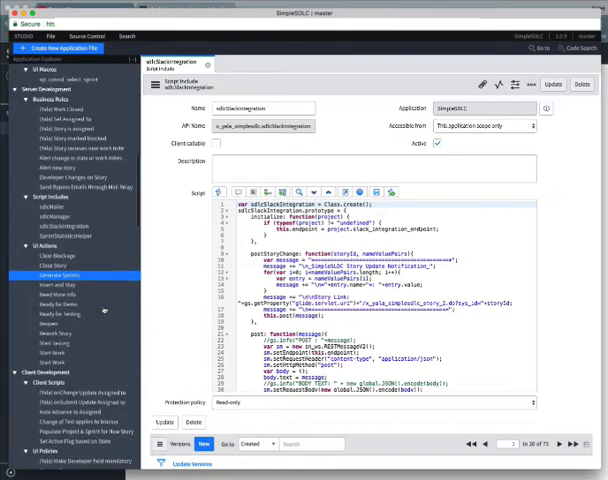
pyautogui.scroll(-3)
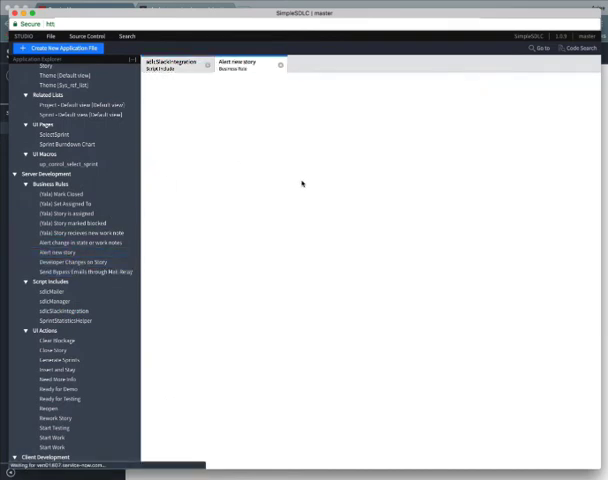
# Step: Review the Alert new story business rule against the sdlcSlackIntegration script include
pyautogui.click(250, 64)
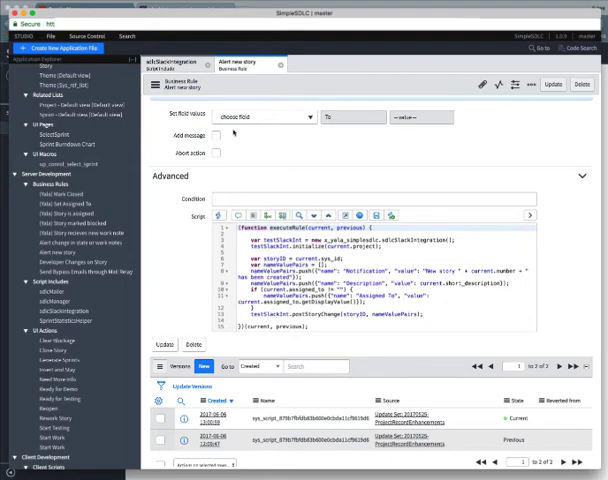
pyautogui.click(175, 62)
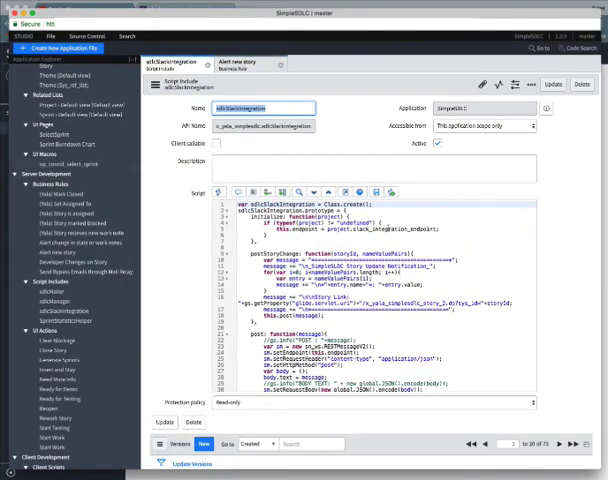
pyautogui.click(238, 61)
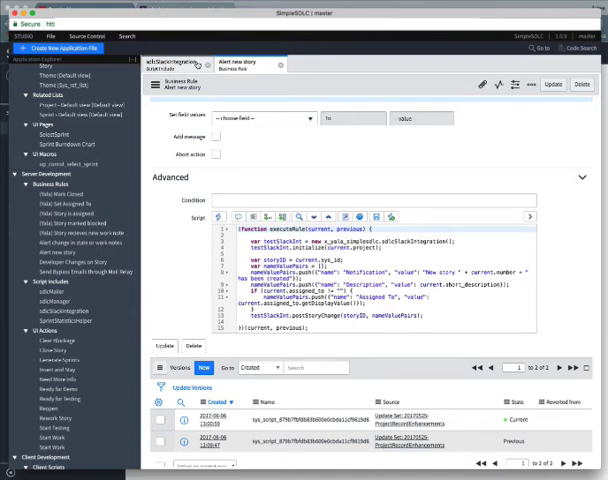
pyautogui.click(175, 64)
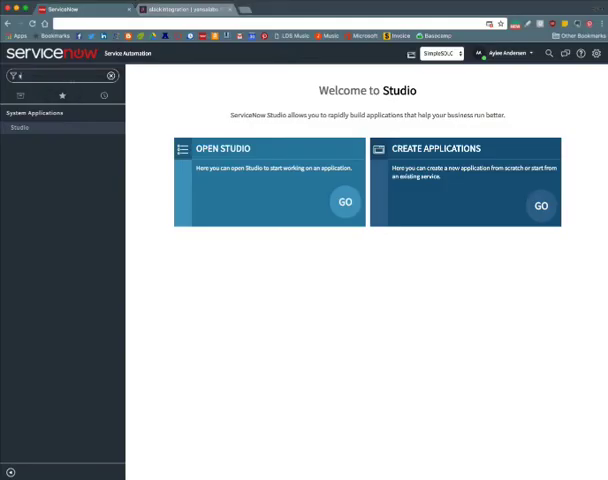
# Step: Submit a Demo project story for Abel Tuter described 'Test integration', then check Slack
pyautogui.write('stories')
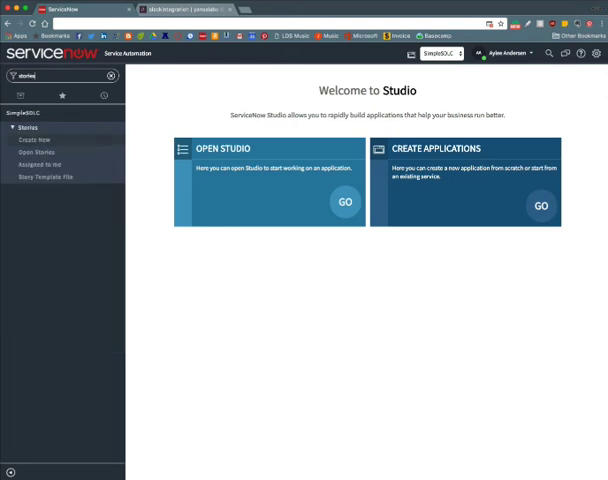
pyautogui.click(33, 140)
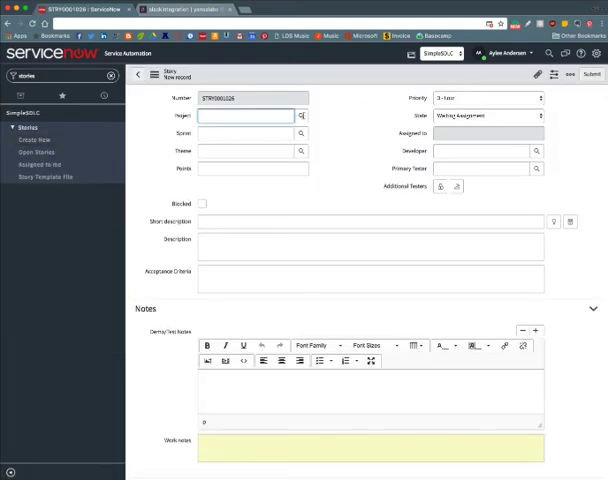
pyautogui.click(301, 116)
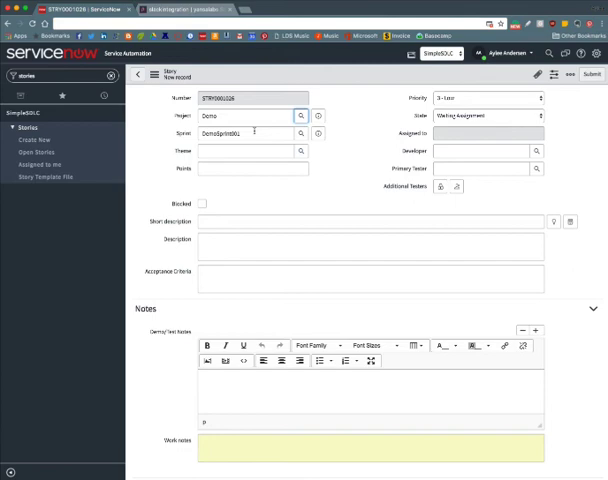
pyautogui.click(537, 151)
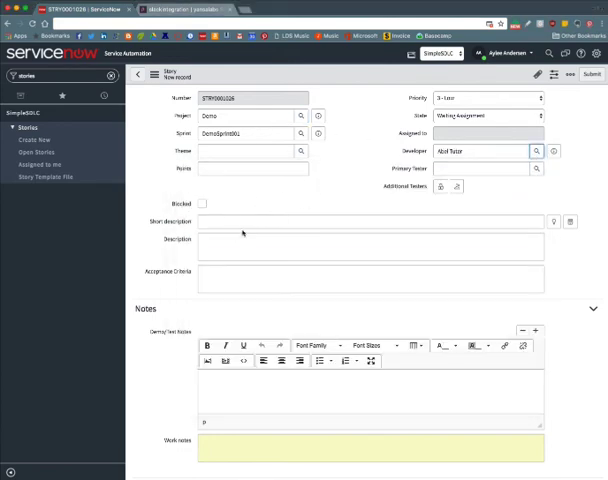
pyautogui.write('1')
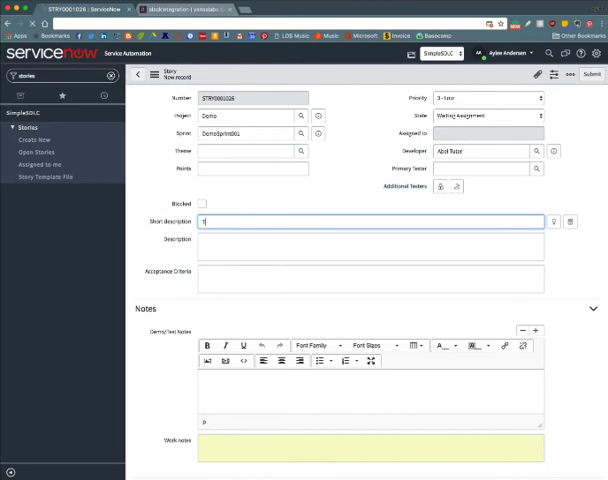
pyautogui.write('Test integration')
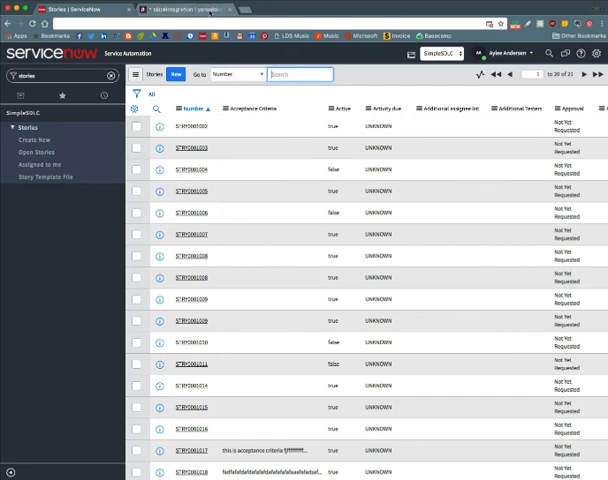
pyautogui.click(180, 9)
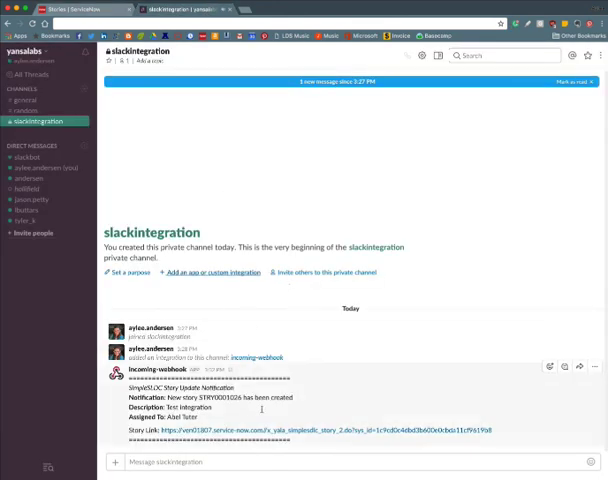